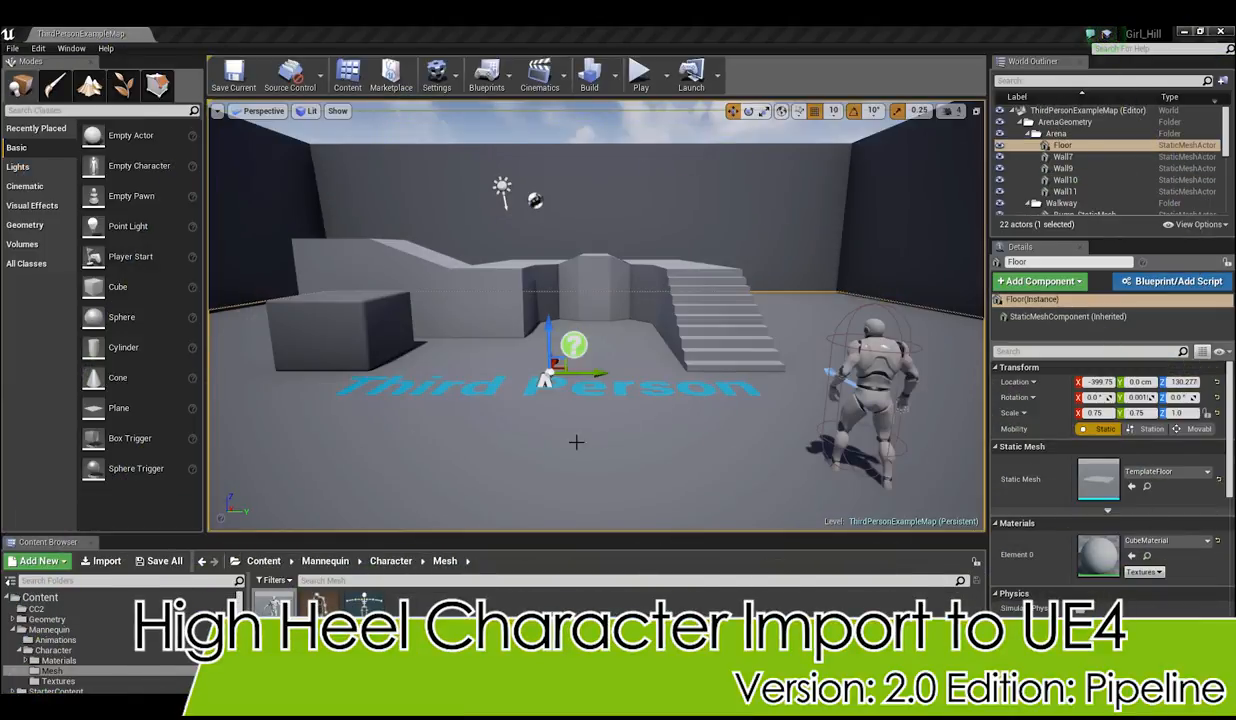
pyautogui.moveTo(272, 600)
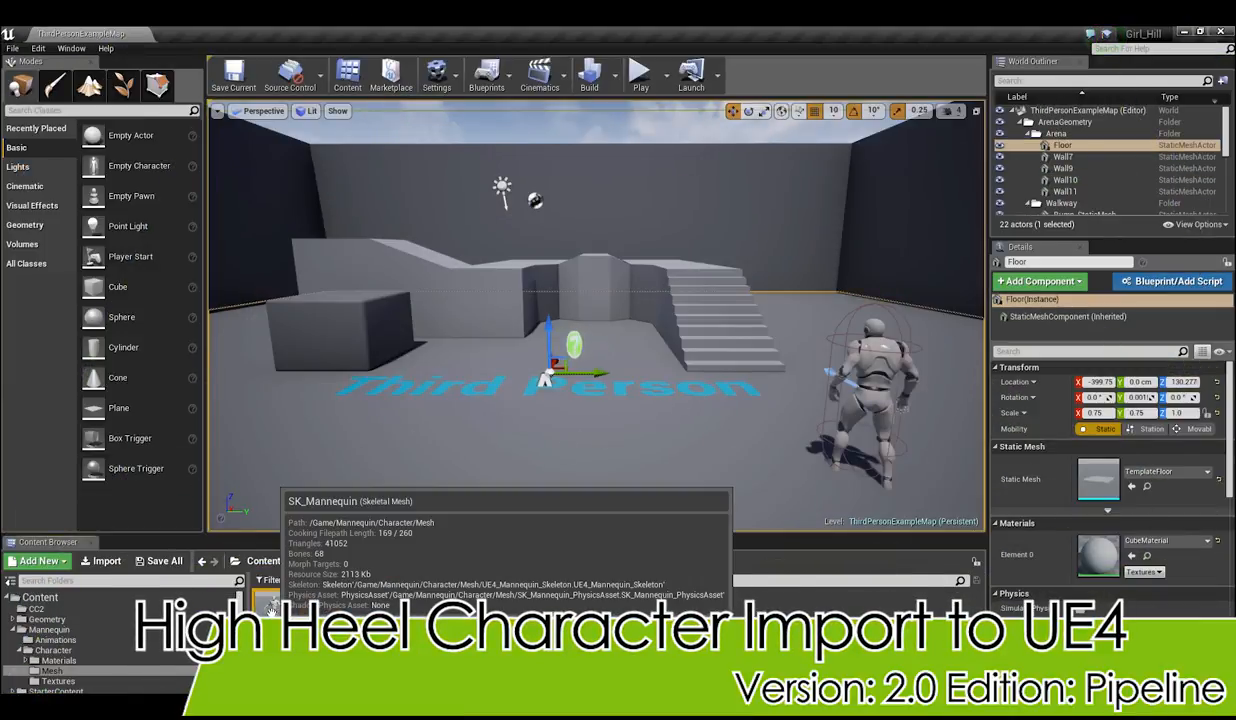
# Open the stock SK_Mannequin skeletal mesh from Mannequin > Character > Mesh
pyautogui.doubleClick(268, 600)
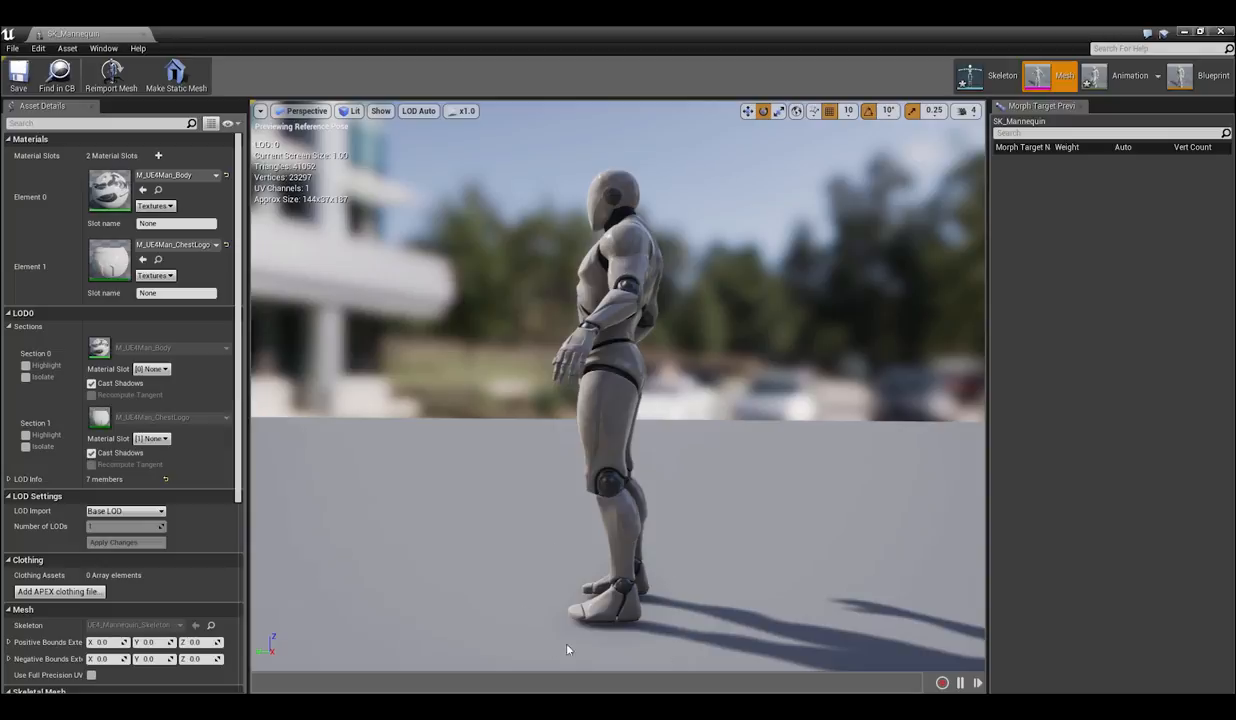
pyautogui.moveTo(548, 544)
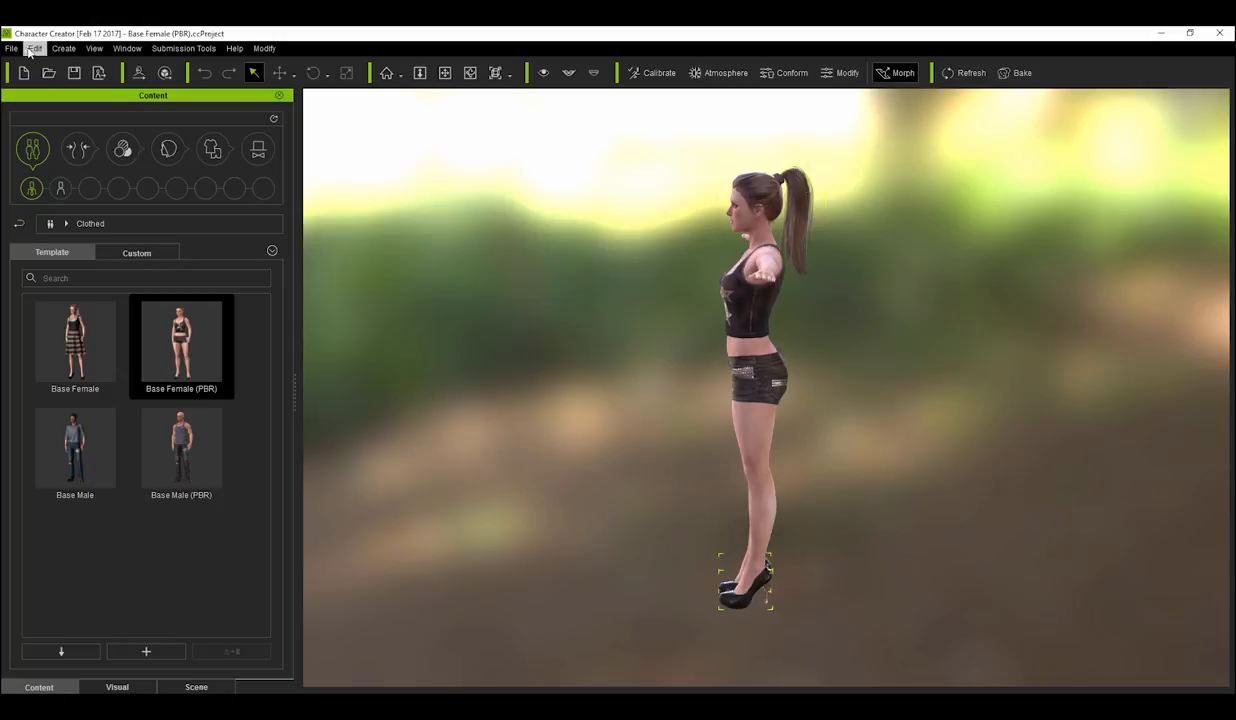
# Export the clothed high-heeled character to FBX as Girl_high_heels with the Unreal 4 rig
pyautogui.click(12, 48)
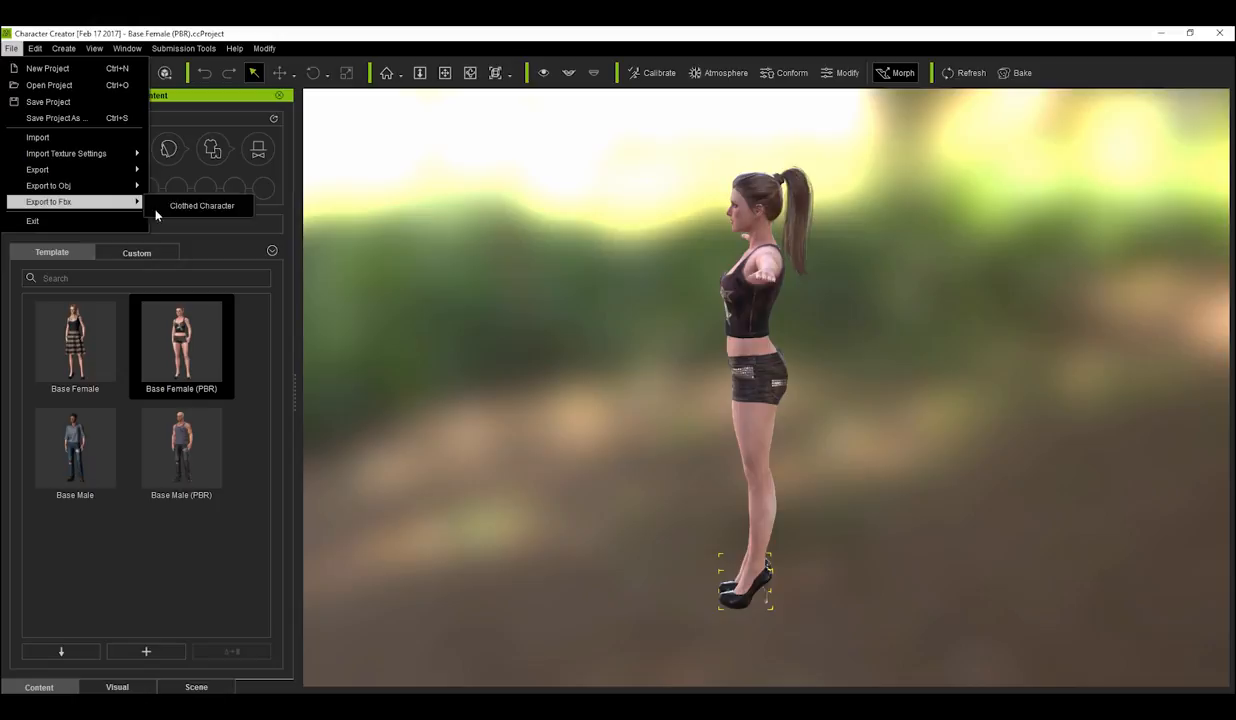
pyautogui.click(200, 204)
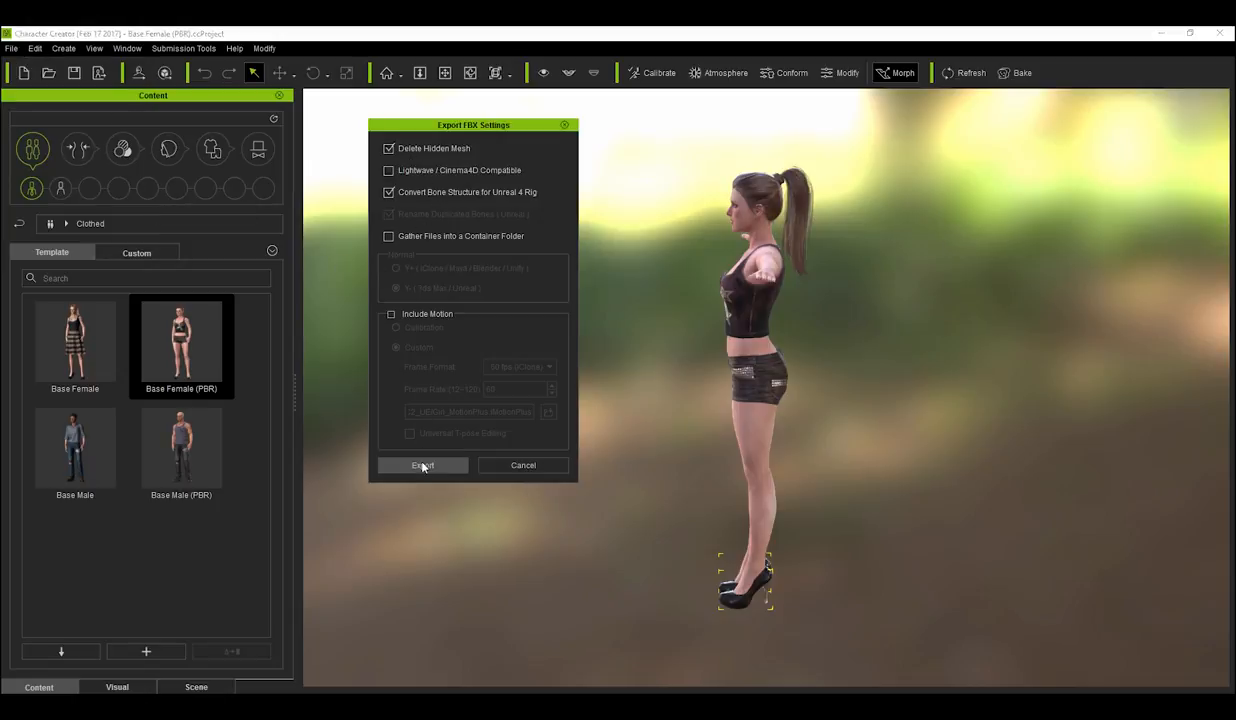
pyautogui.click(422, 464)
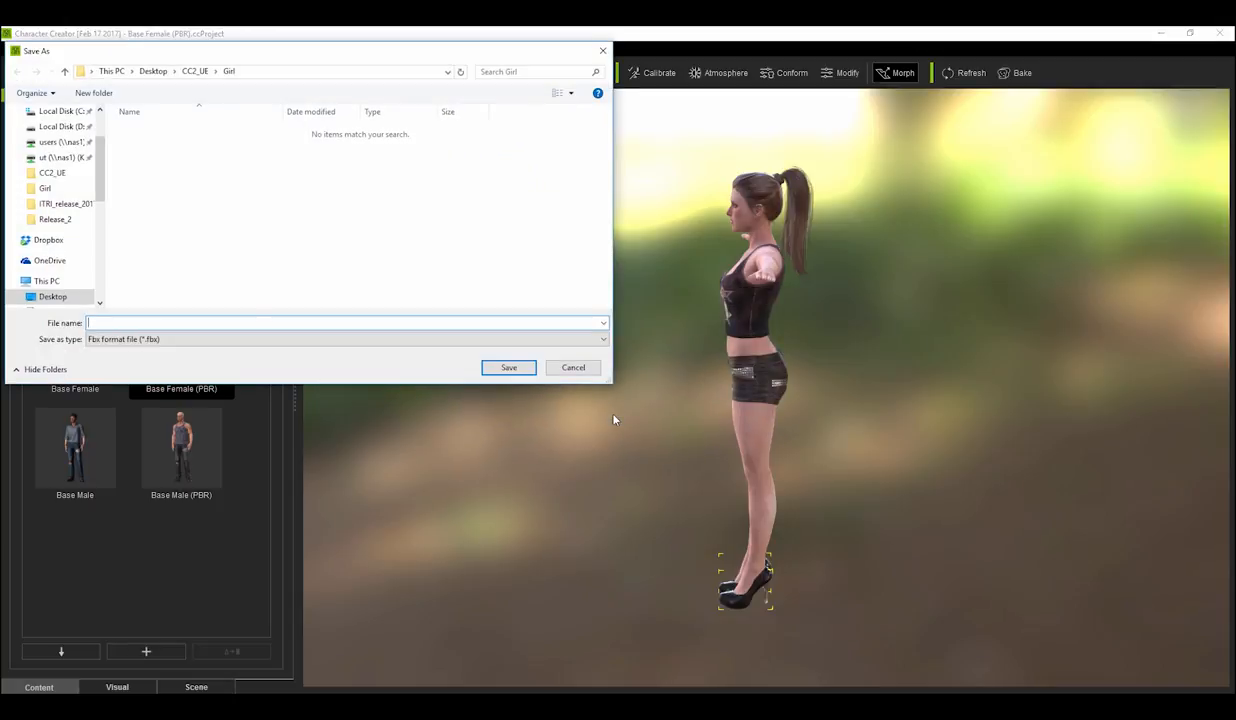
pyautogui.write('Girl_high_heels')
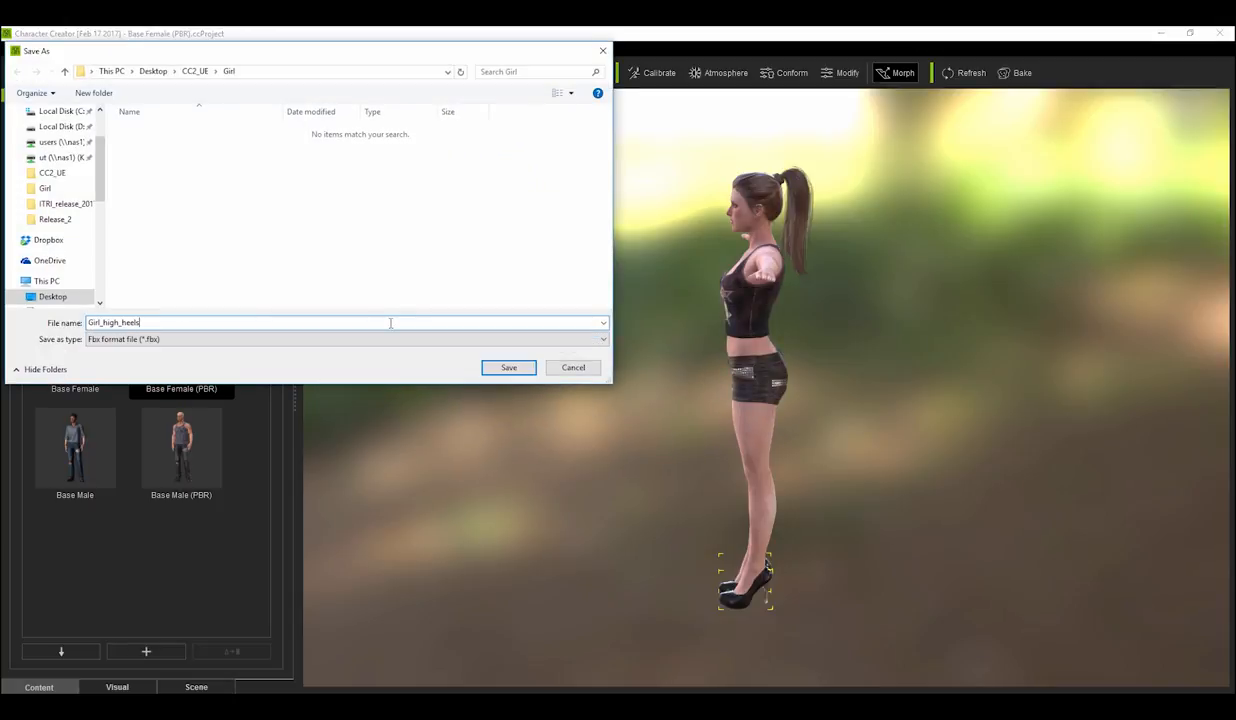
pyautogui.click(508, 368)
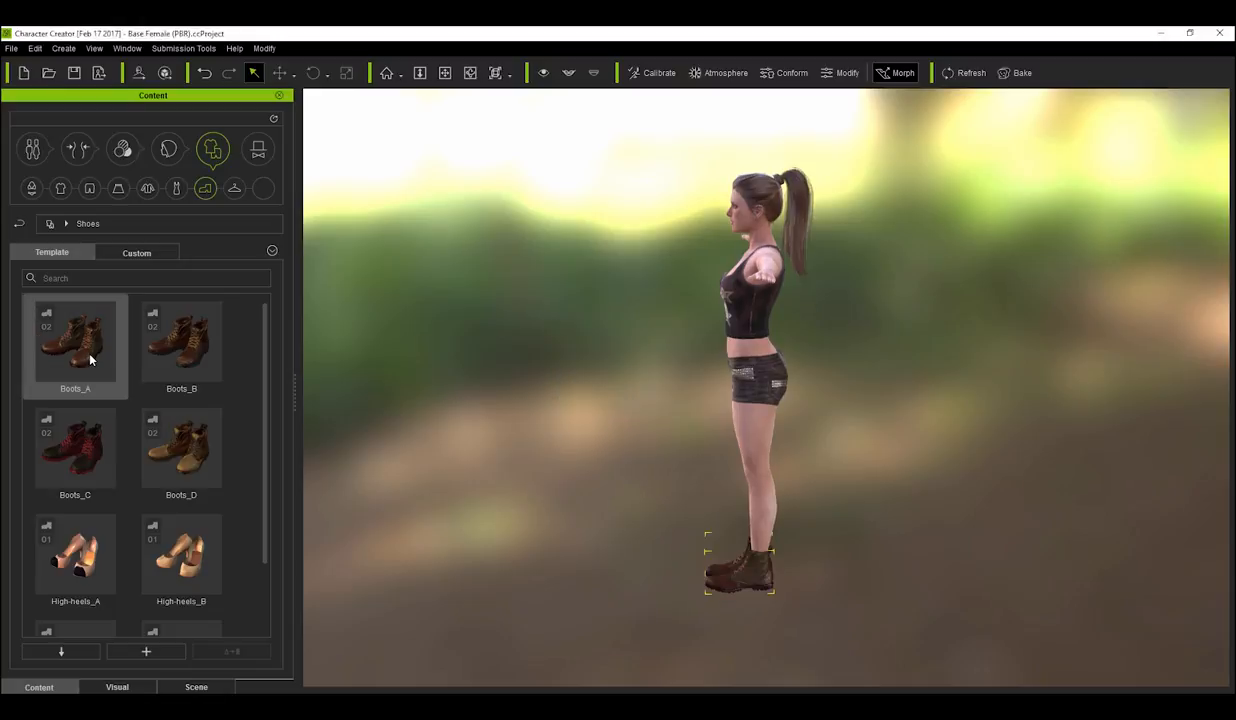
# Export the Boots_A character as a clothed FBX, accepting the compatibility warning
pyautogui.click(12, 48)
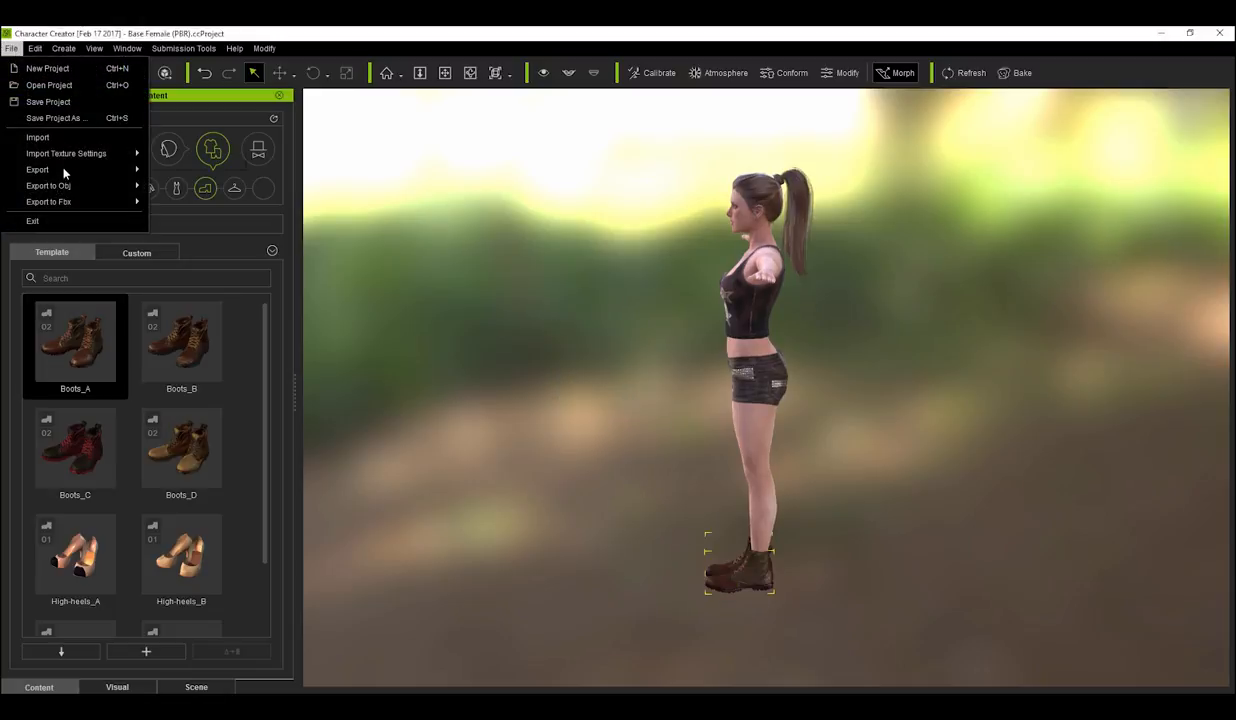
pyautogui.click(48, 200)
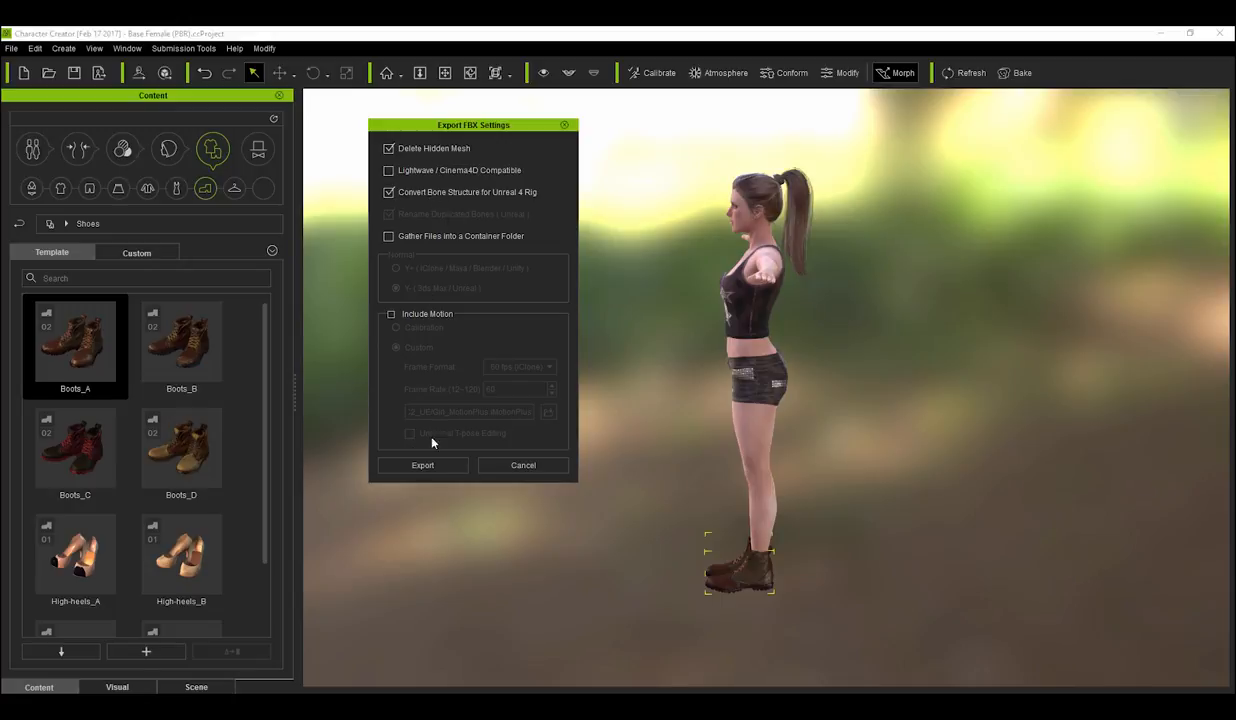
pyautogui.click(422, 464)
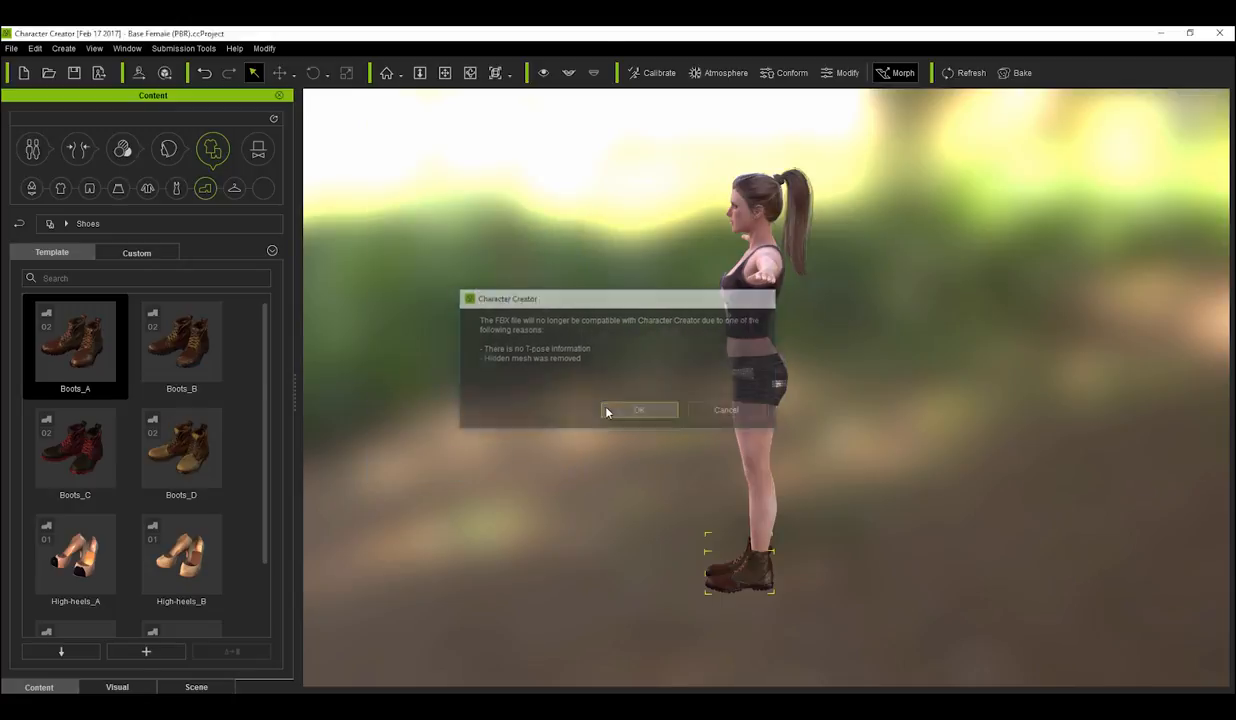
pyautogui.click(640, 410)
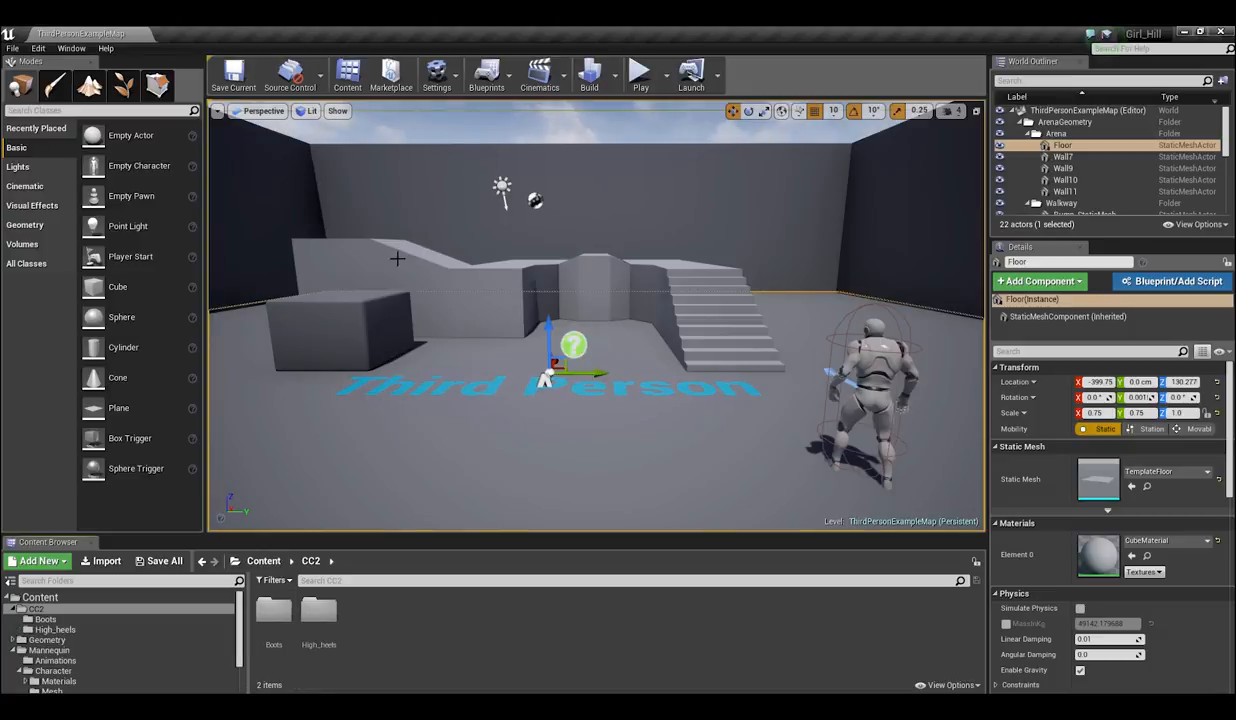
# Import the boots FBX into CC2 > Boots with UE4_Mannequin_Skeleton and adjusted mesh options
pyautogui.click(100, 560)
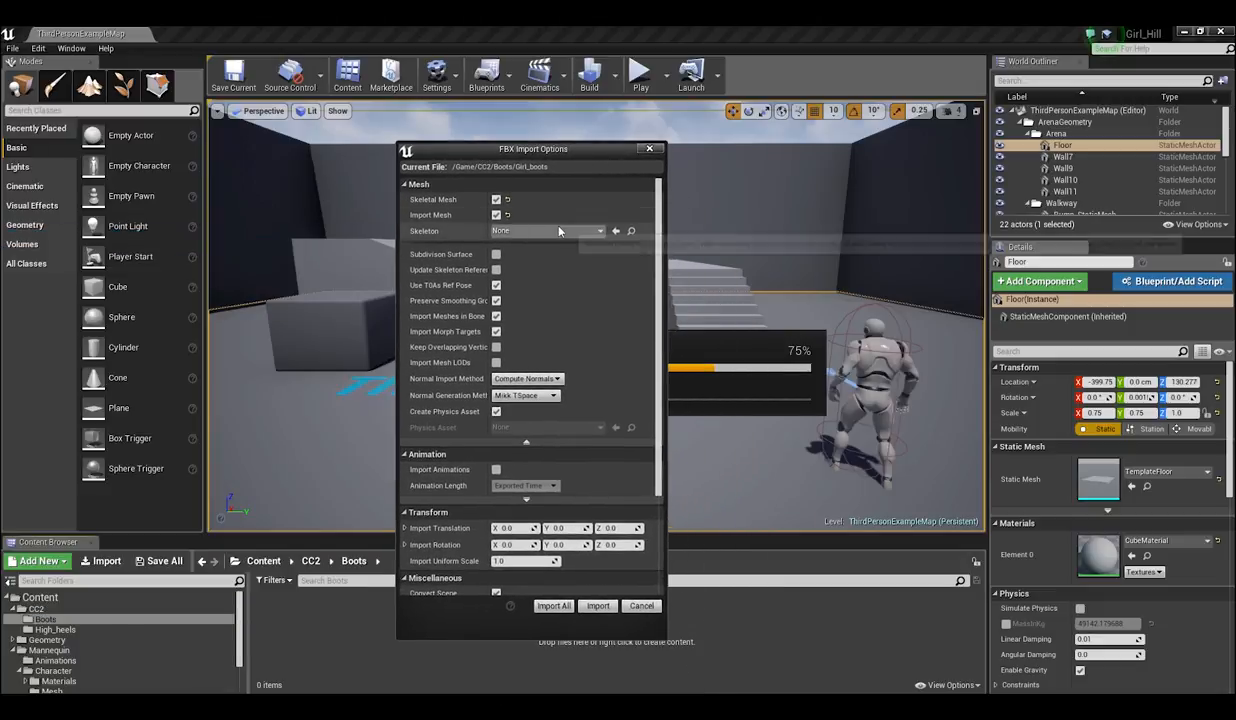
pyautogui.click(598, 232)
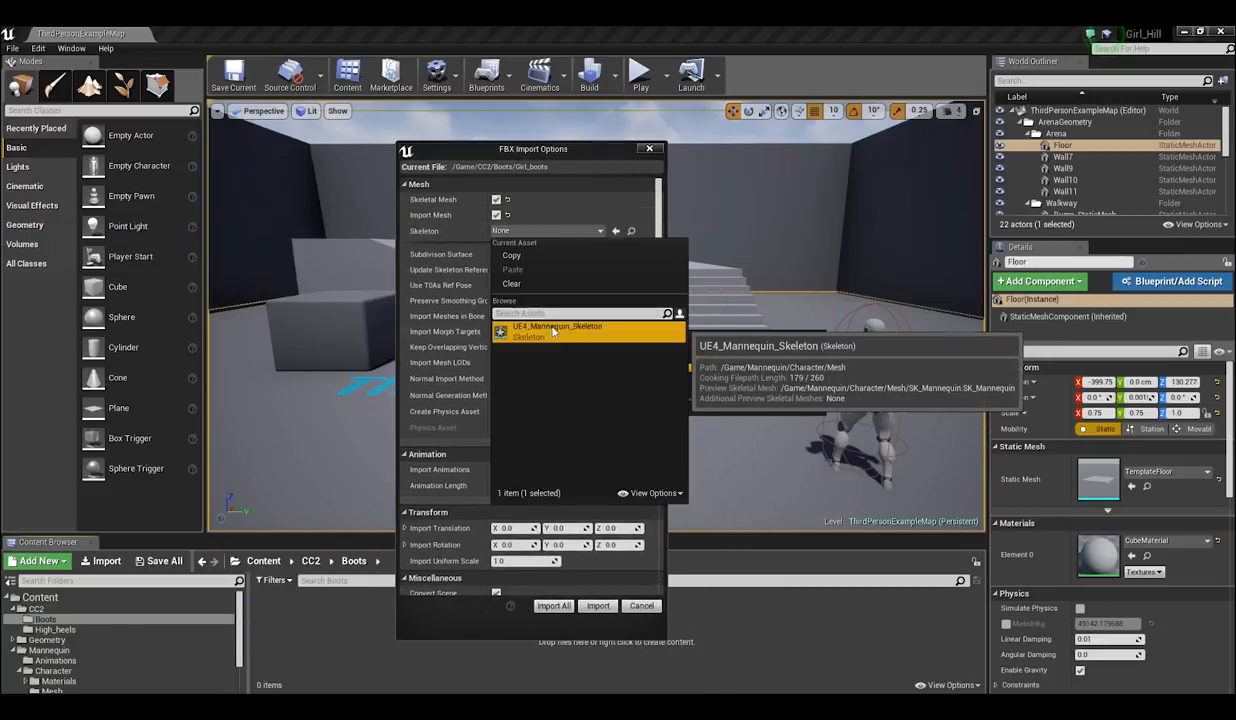
pyautogui.click(556, 326)
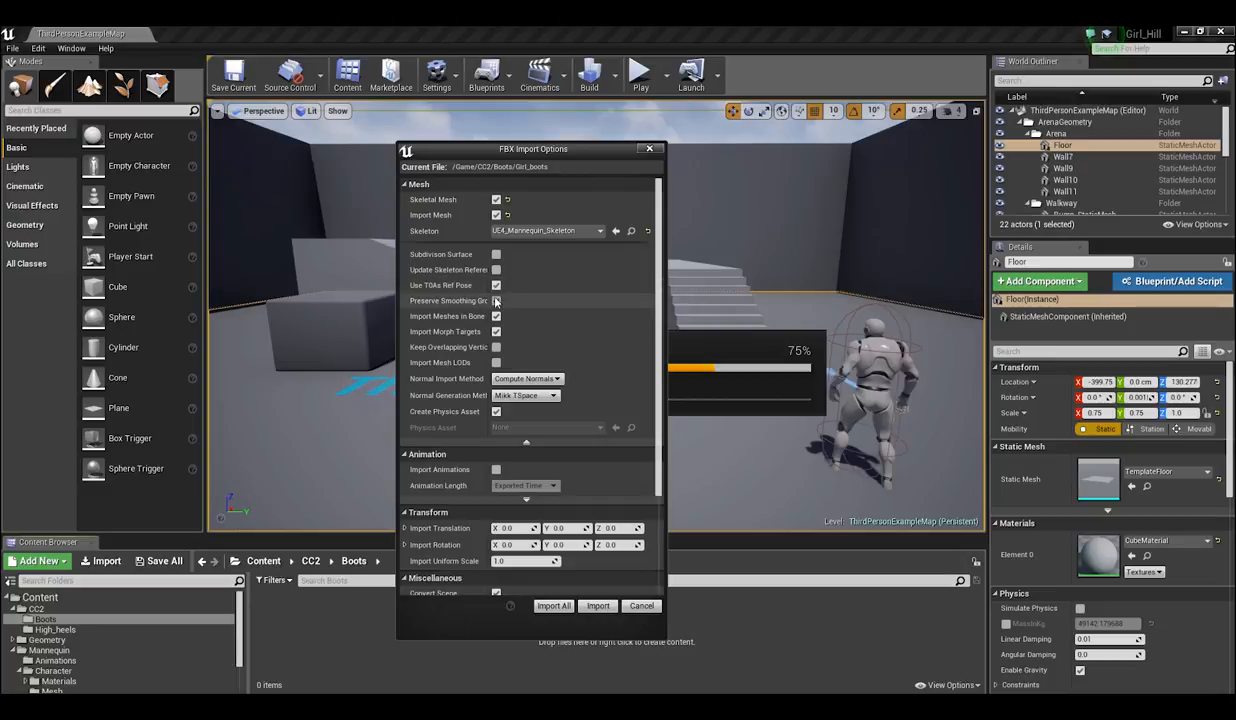
pyautogui.moveTo(498, 316)
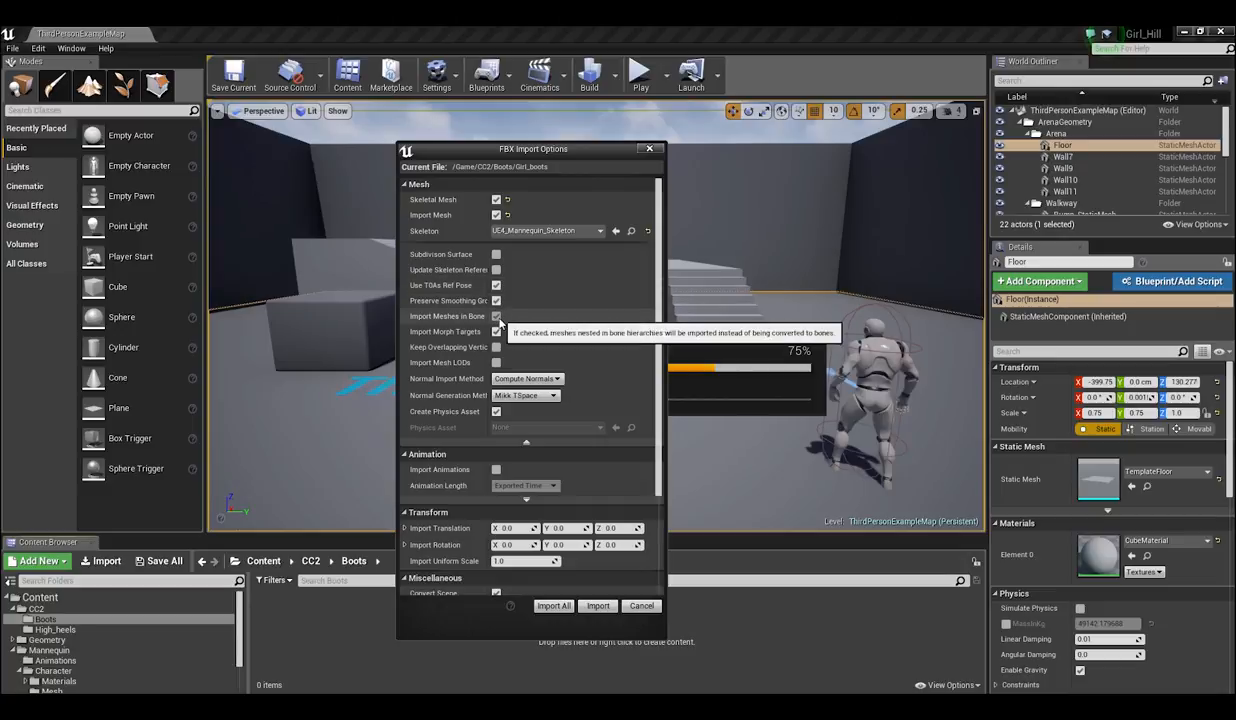
pyautogui.moveTo(504, 388)
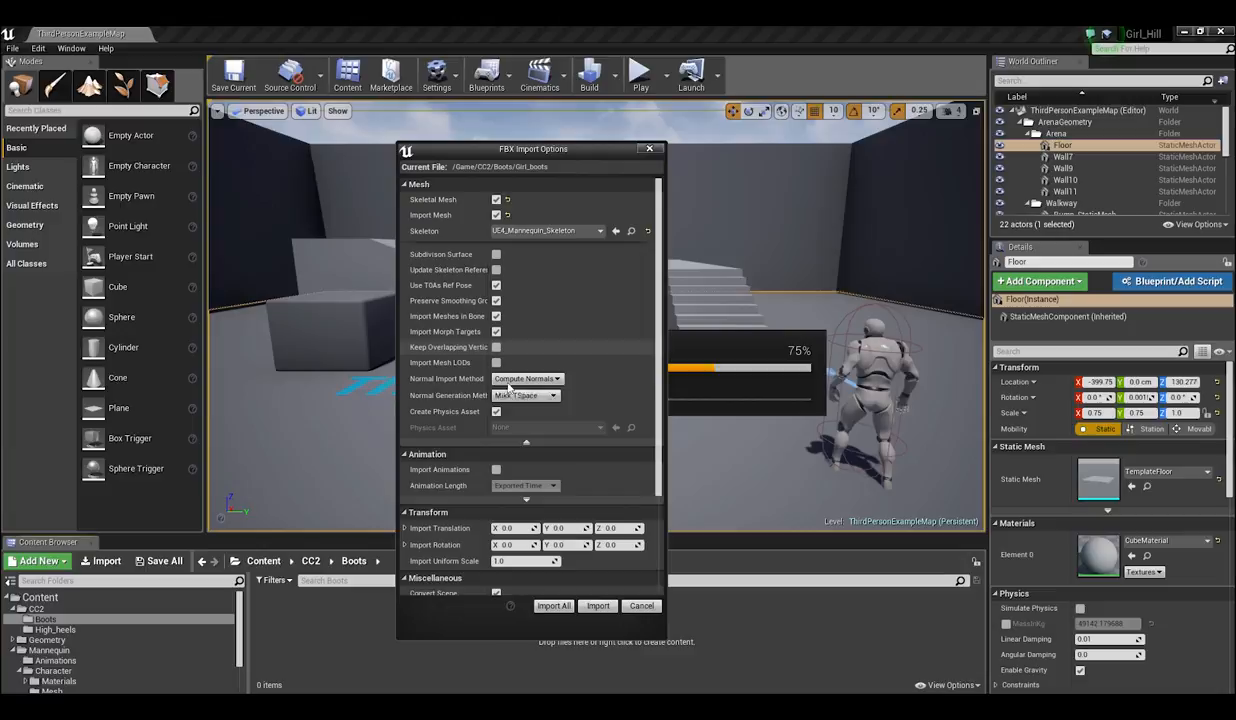
pyautogui.click(554, 604)
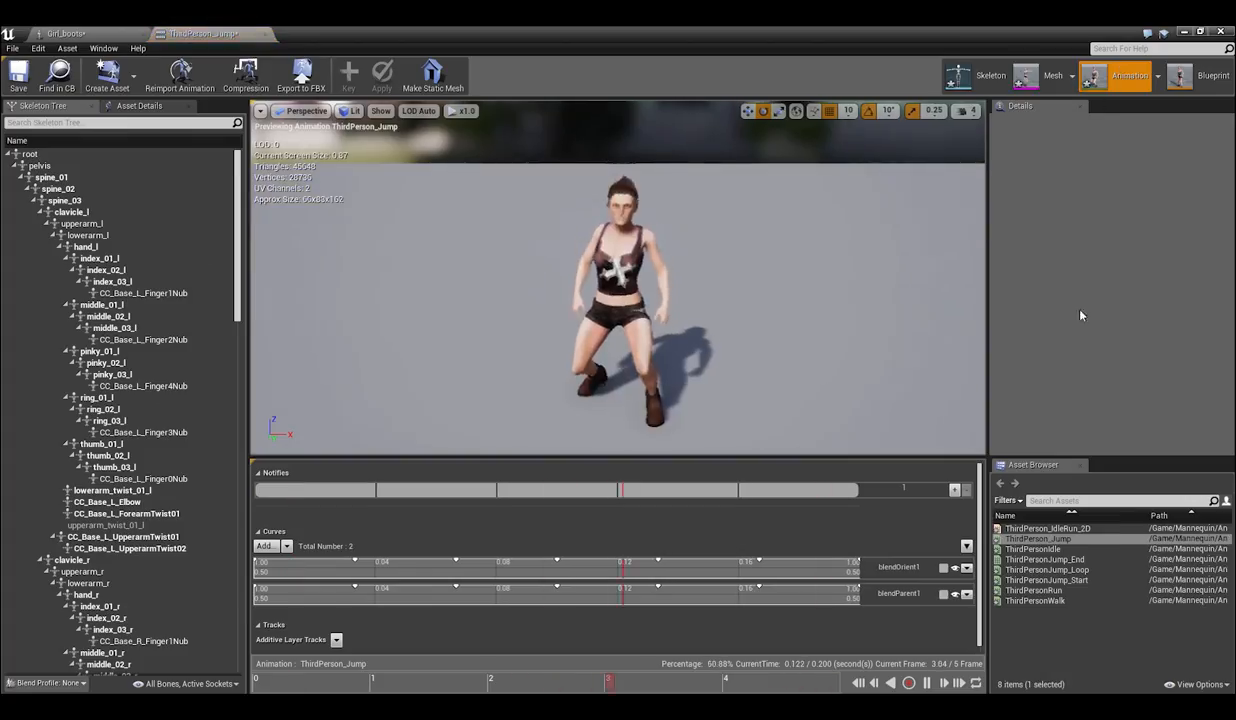
# Preview ThirdPersonWalk on the booted character and check Show > Scene Setup
pyautogui.doubleClick(1036, 600)
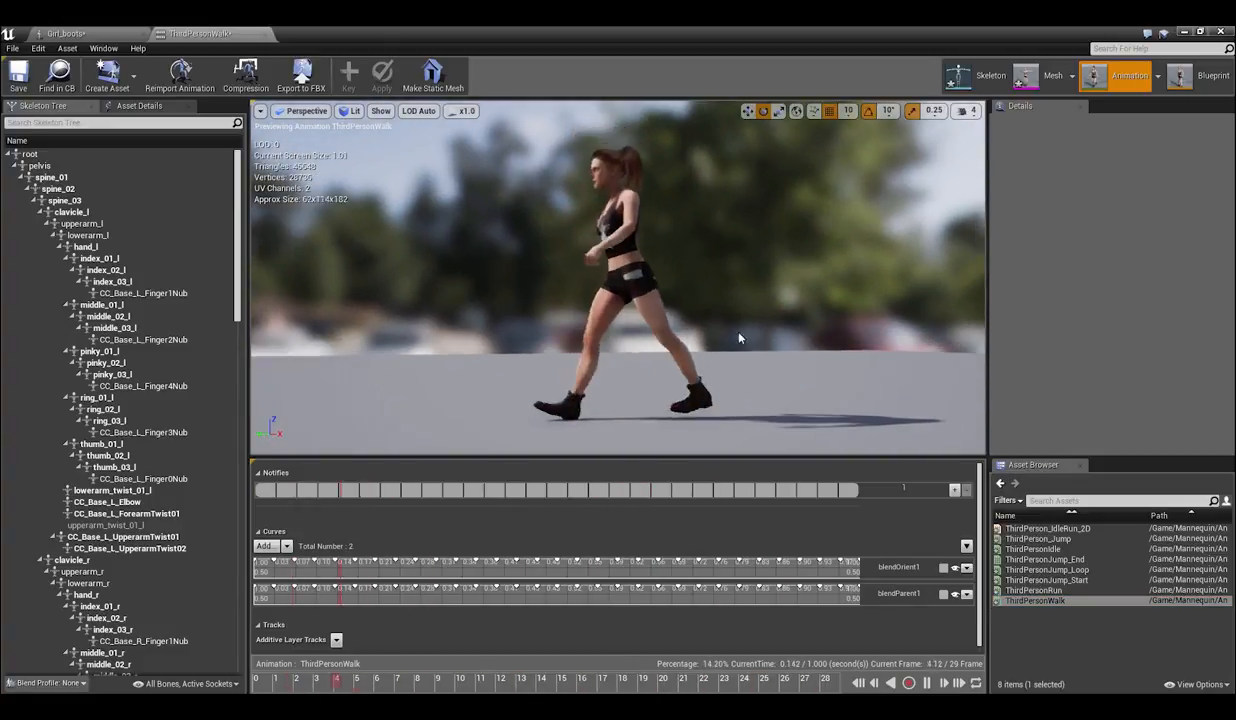
pyautogui.click(380, 110)
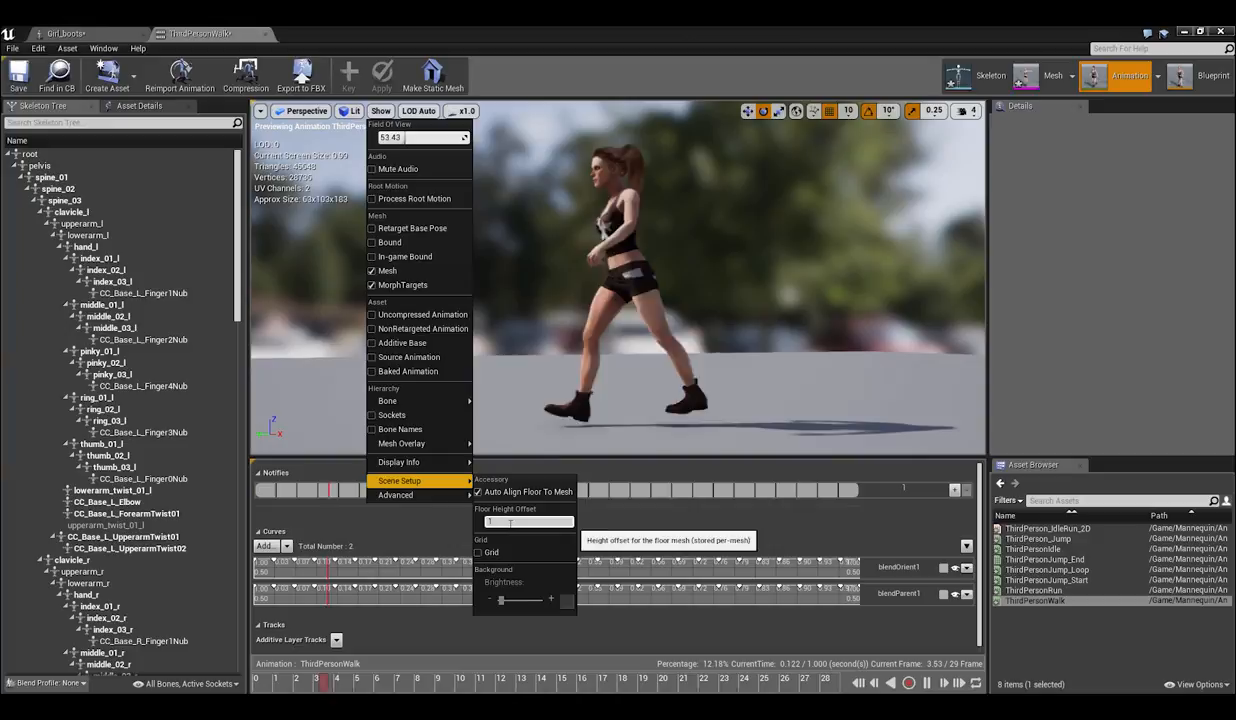
pyautogui.click(518, 420)
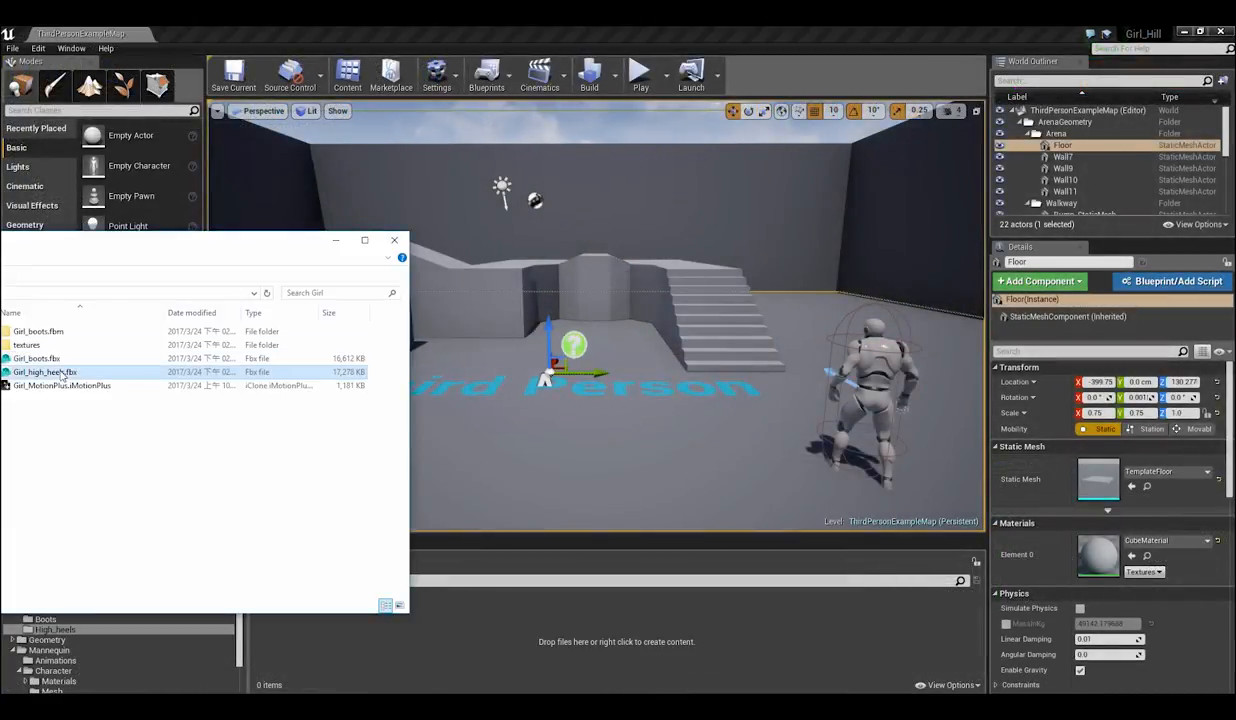
# Import Girl_high_heels.fbx onto UE4_Mannequin_Skeleton with Import All
pyautogui.doubleClick(44, 370)
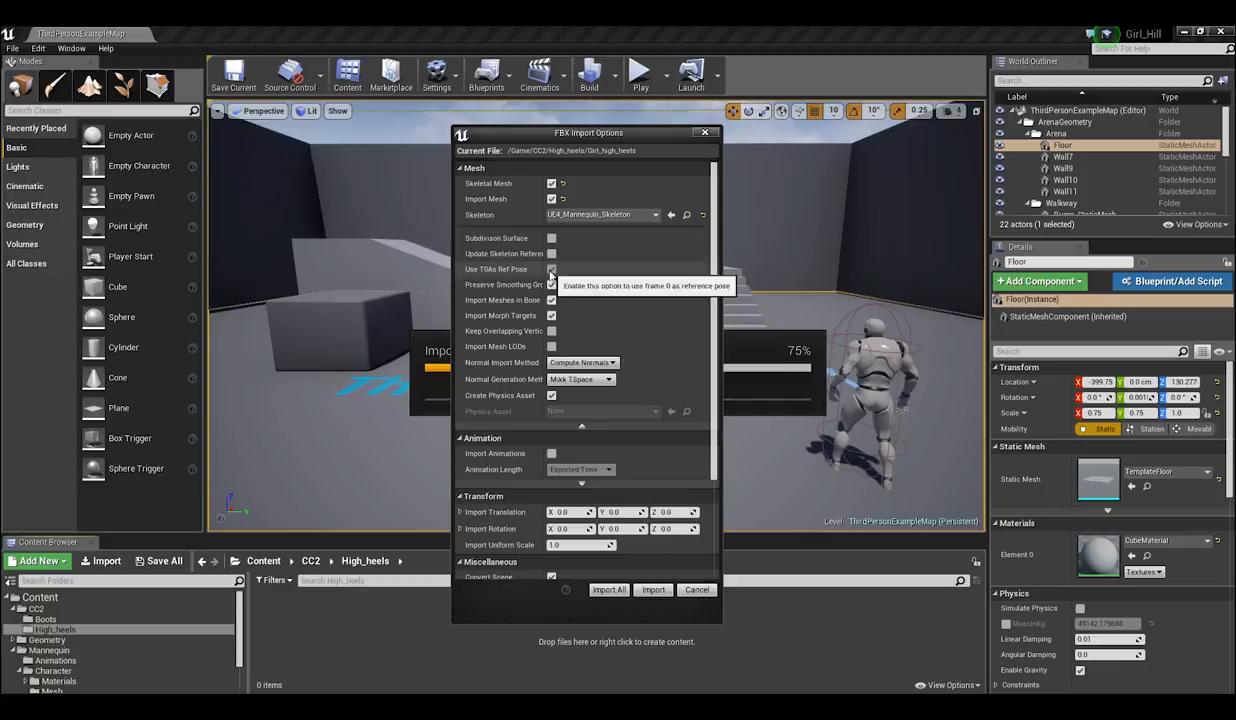
pyautogui.click(652, 588)
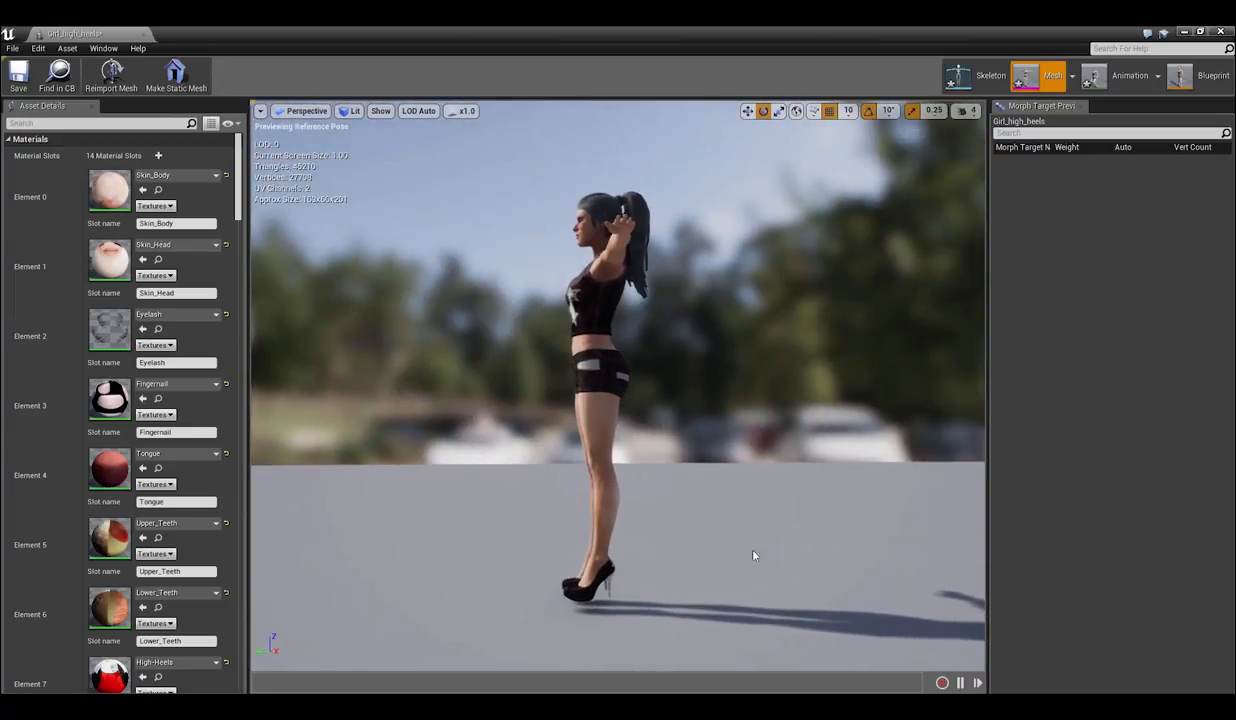
pyautogui.moveTo(644, 562)
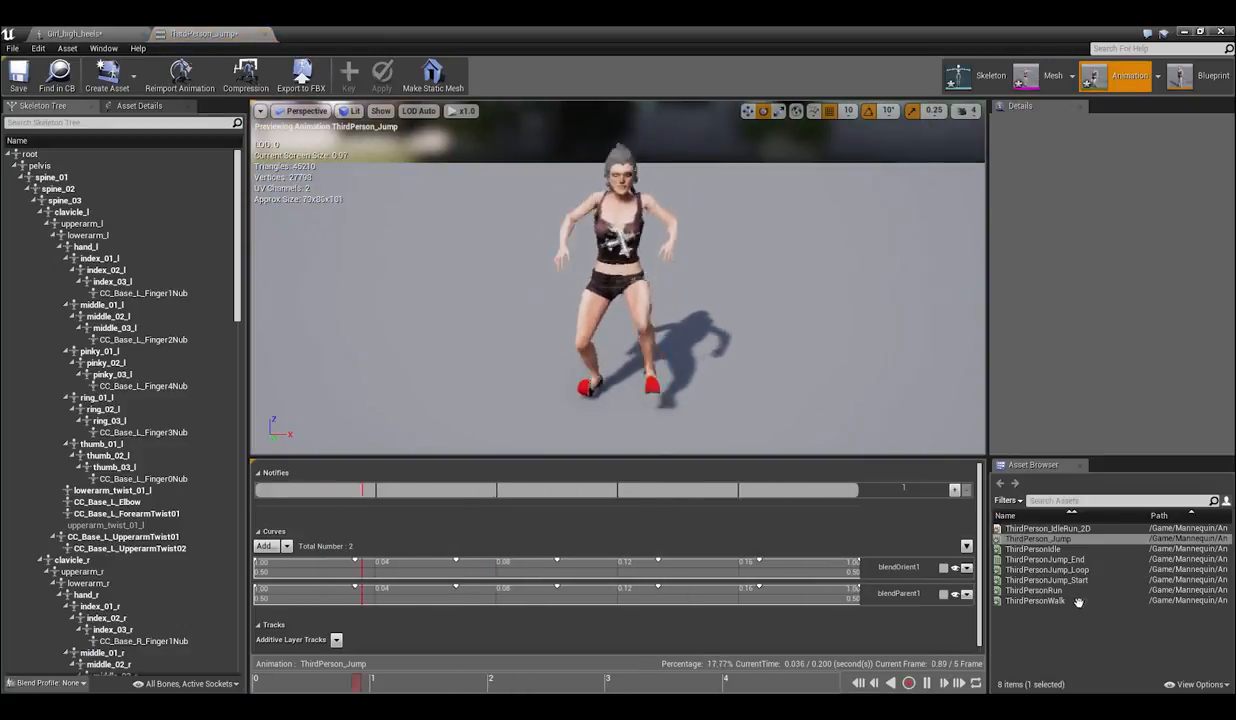
# Preview ThirdPersonWalk on the heeled girl and enable Show Retargeting Options in the Skeleton Tree
pyautogui.doubleClick(1036, 600)
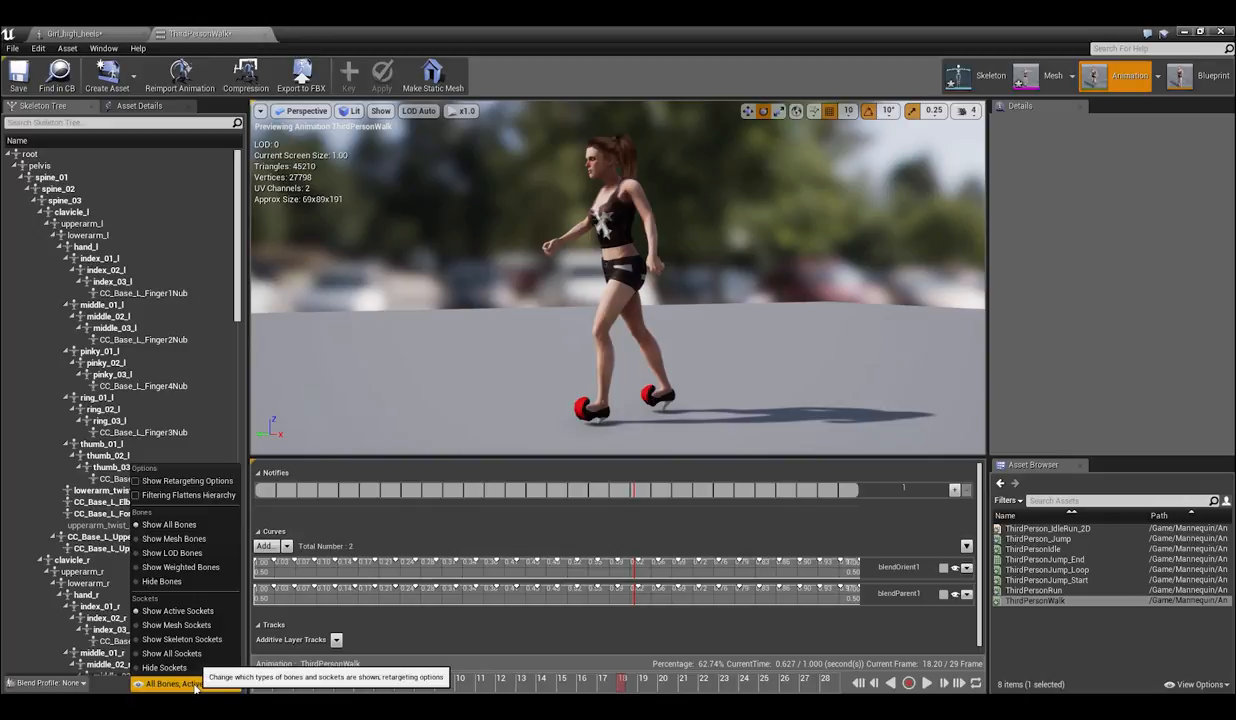
pyautogui.moveTo(172, 652)
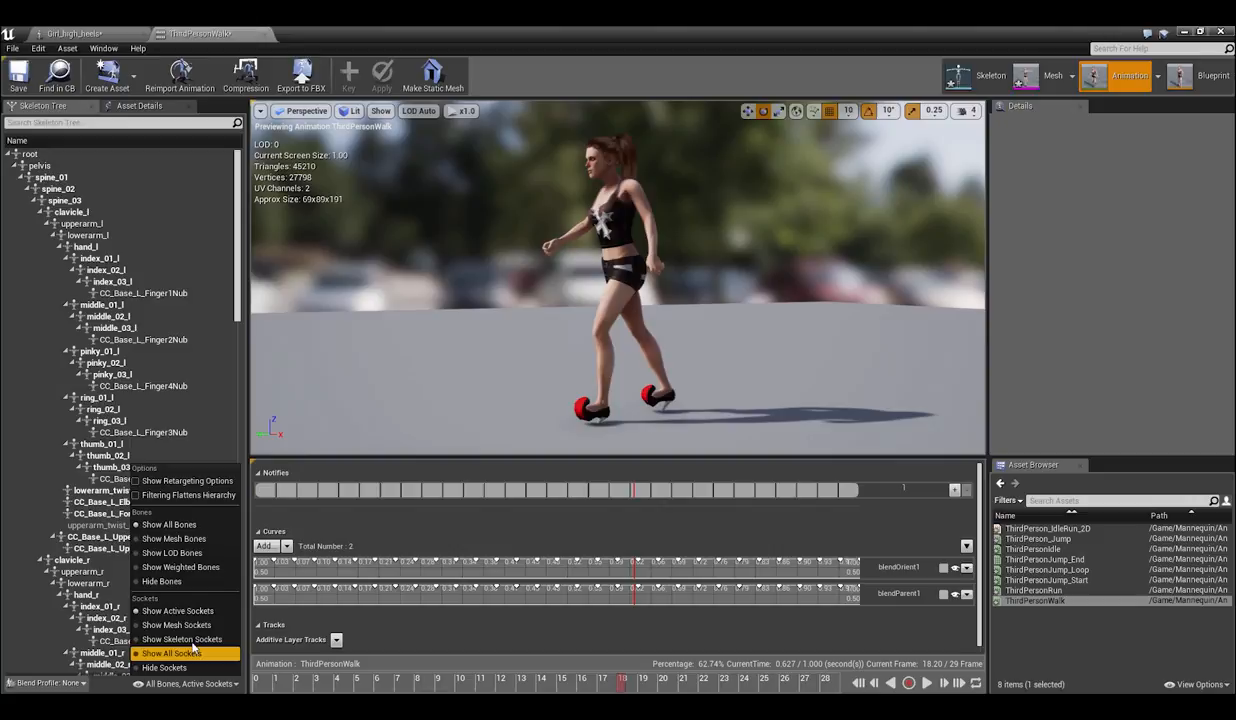
pyautogui.moveTo(168, 524)
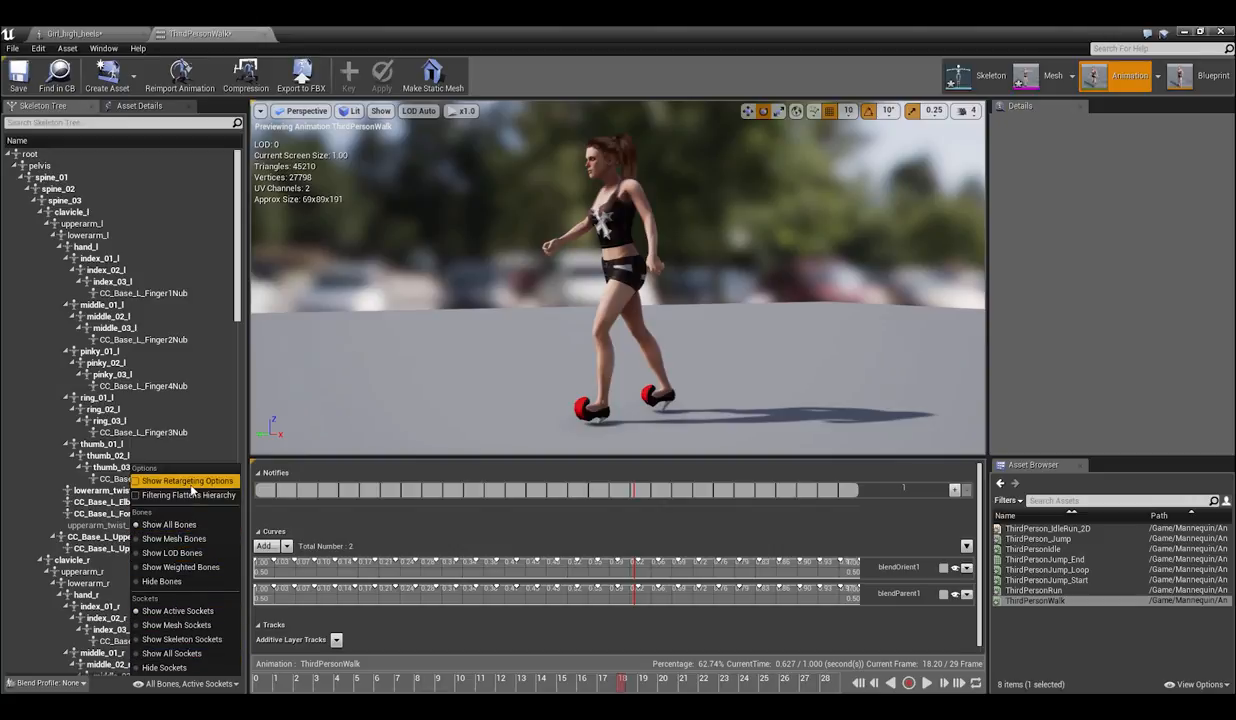
pyautogui.click(184, 480)
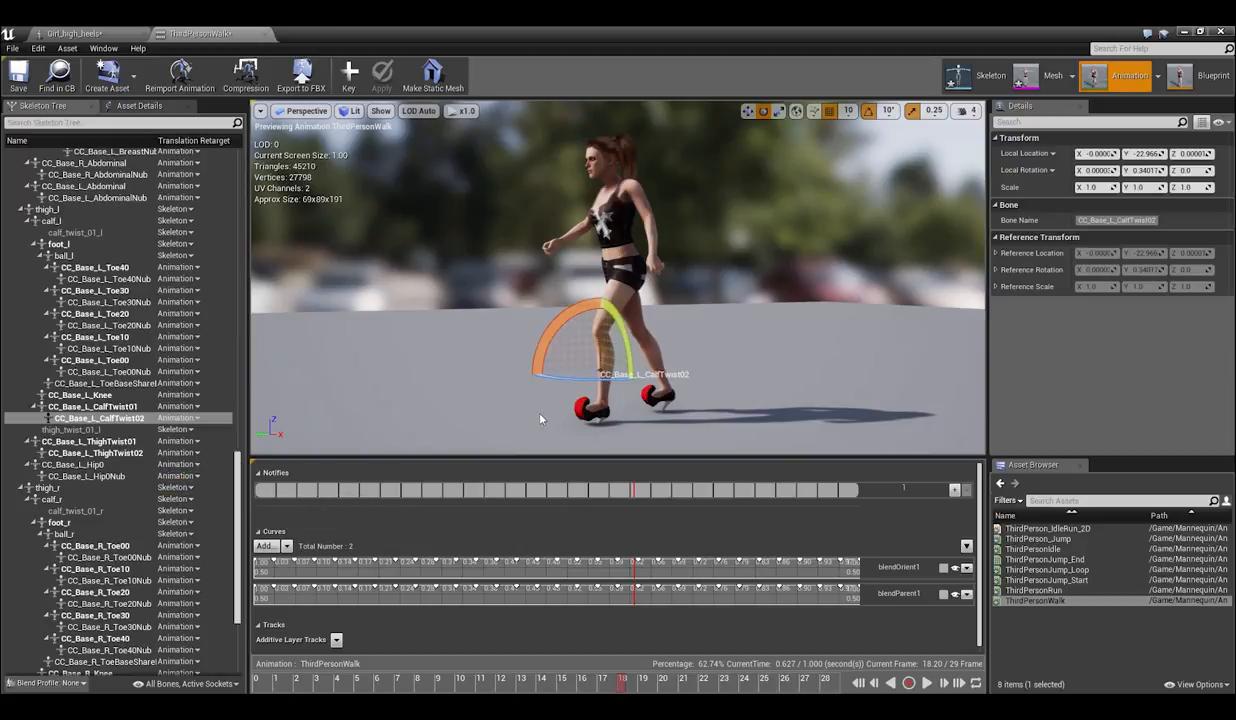
# Recursively set foot_r's translation retargeting to AnimationRelative
pyautogui.scroll(-3)
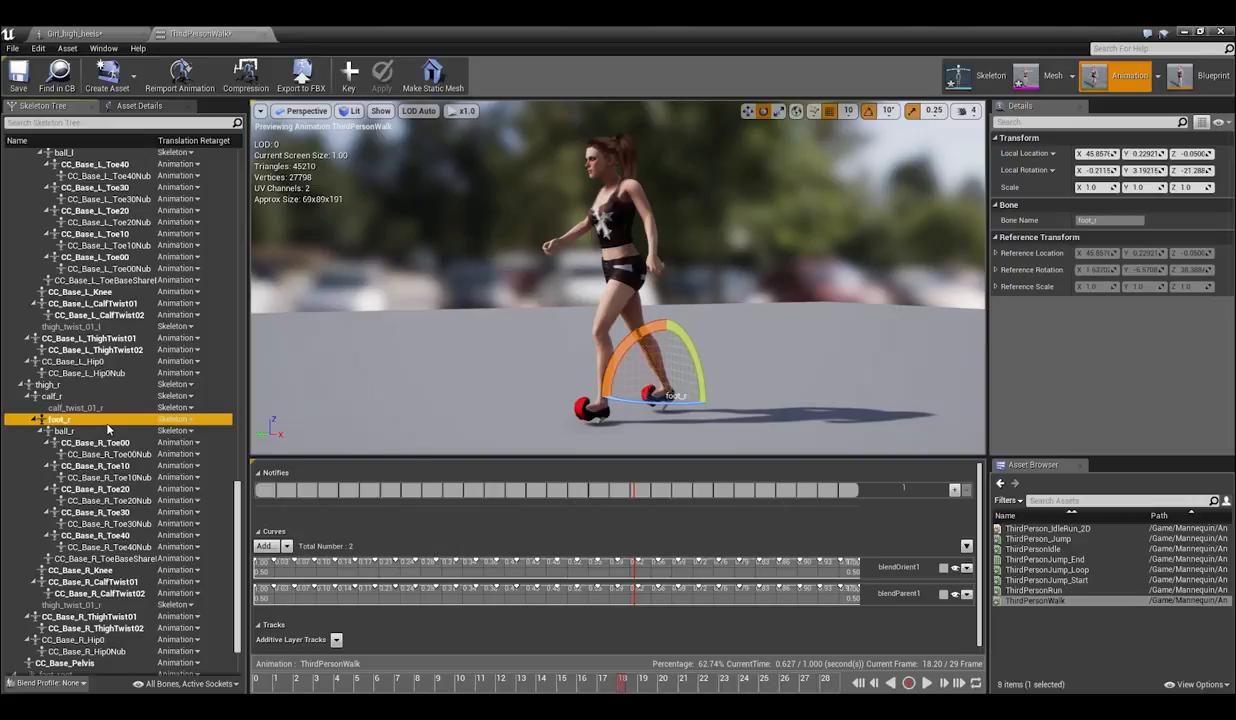
pyautogui.scroll(-3)
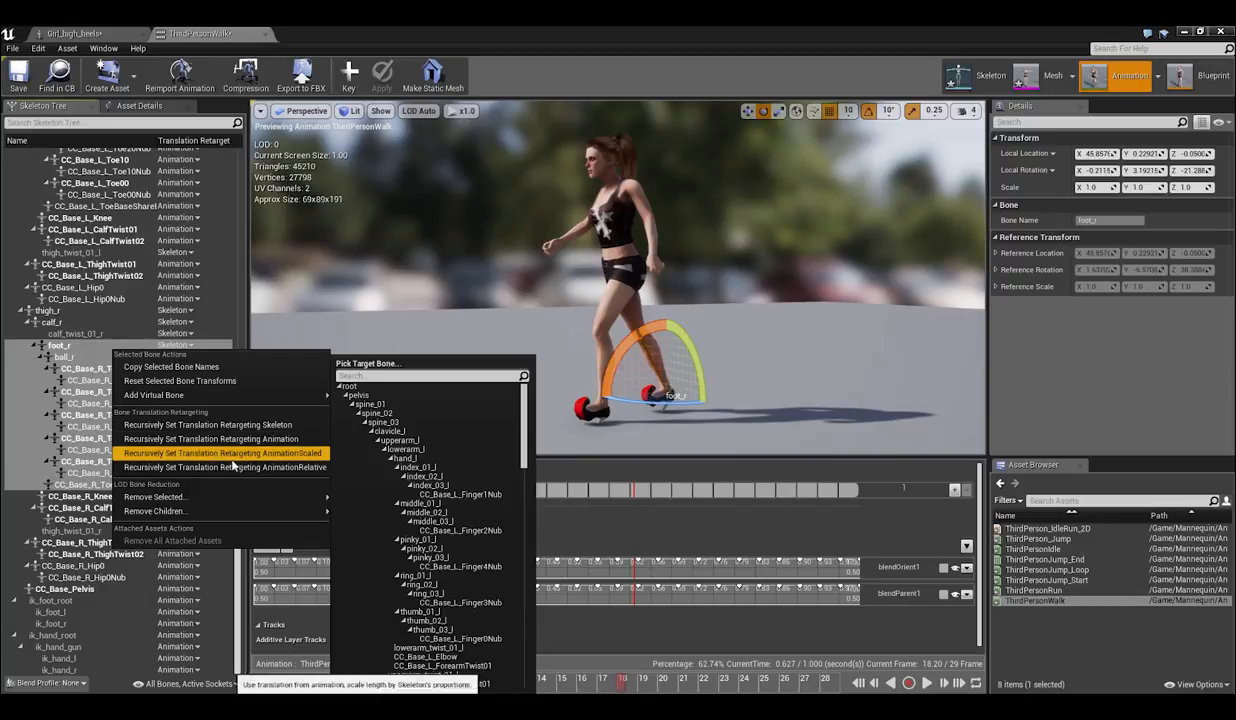
pyautogui.click(222, 452)
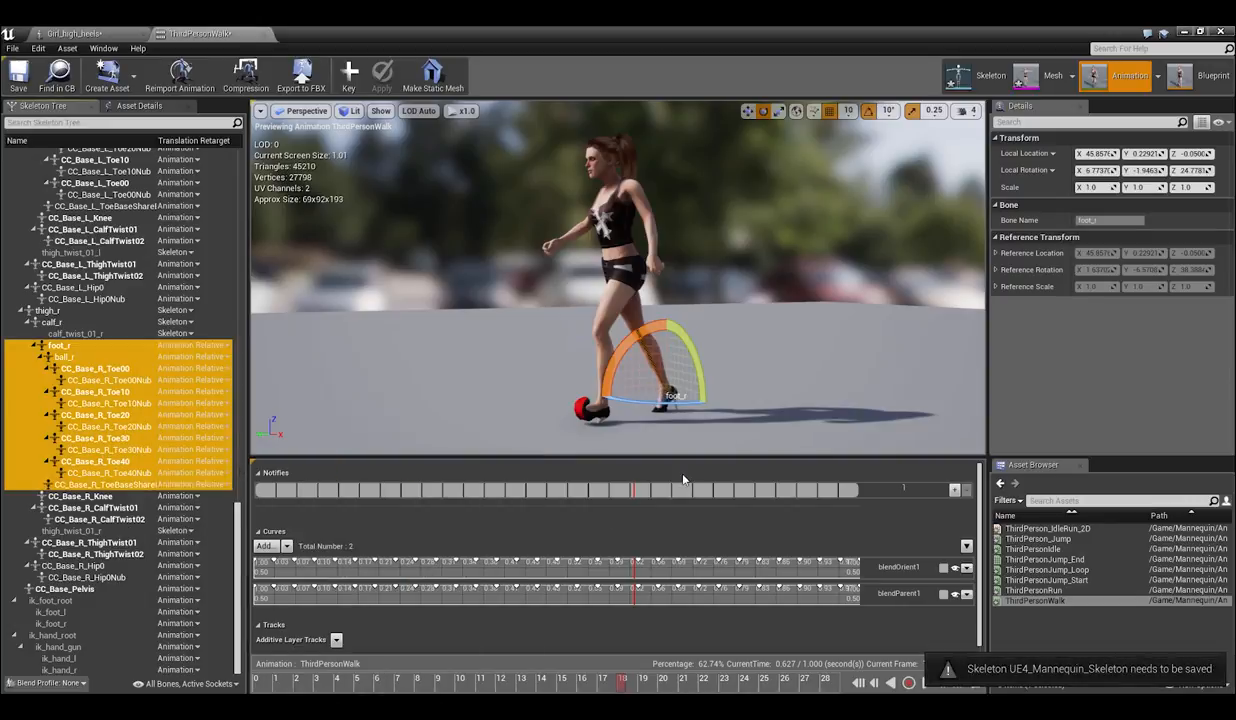
pyautogui.moveTo(544, 420)
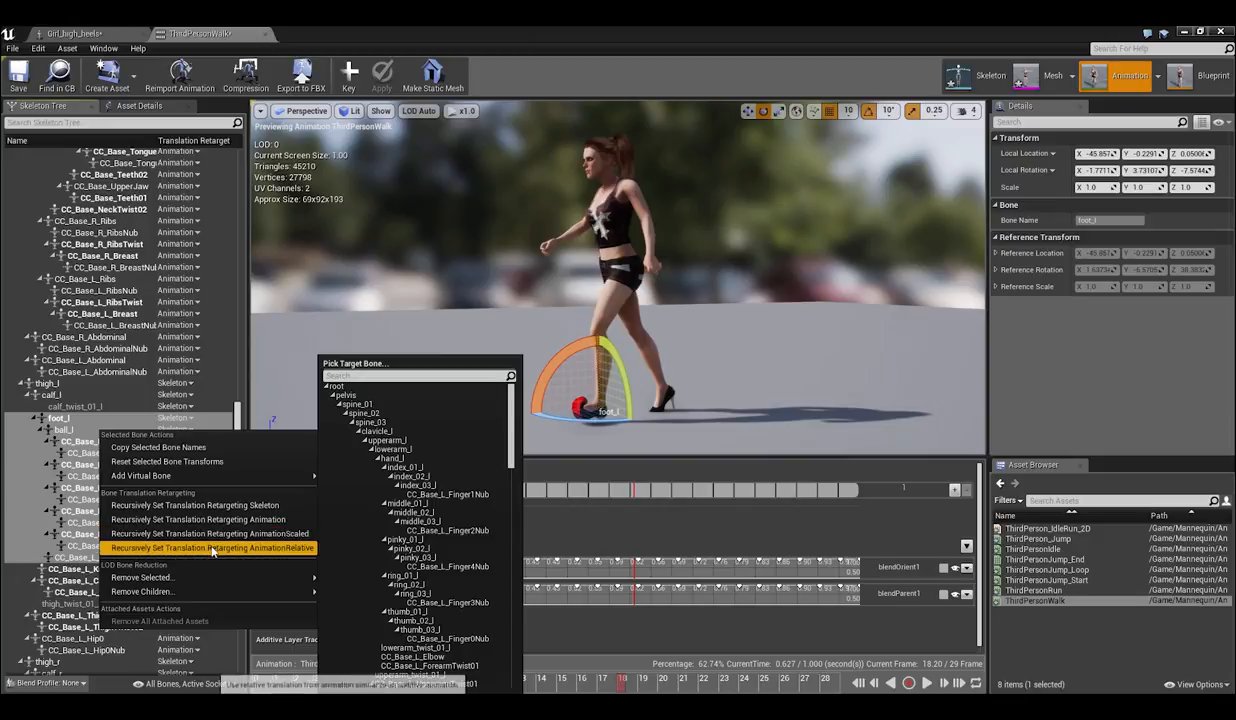
# Recursively set foot_l to AnimationRelative retargeting and check Show > Scene Setup
pyautogui.click(210, 548)
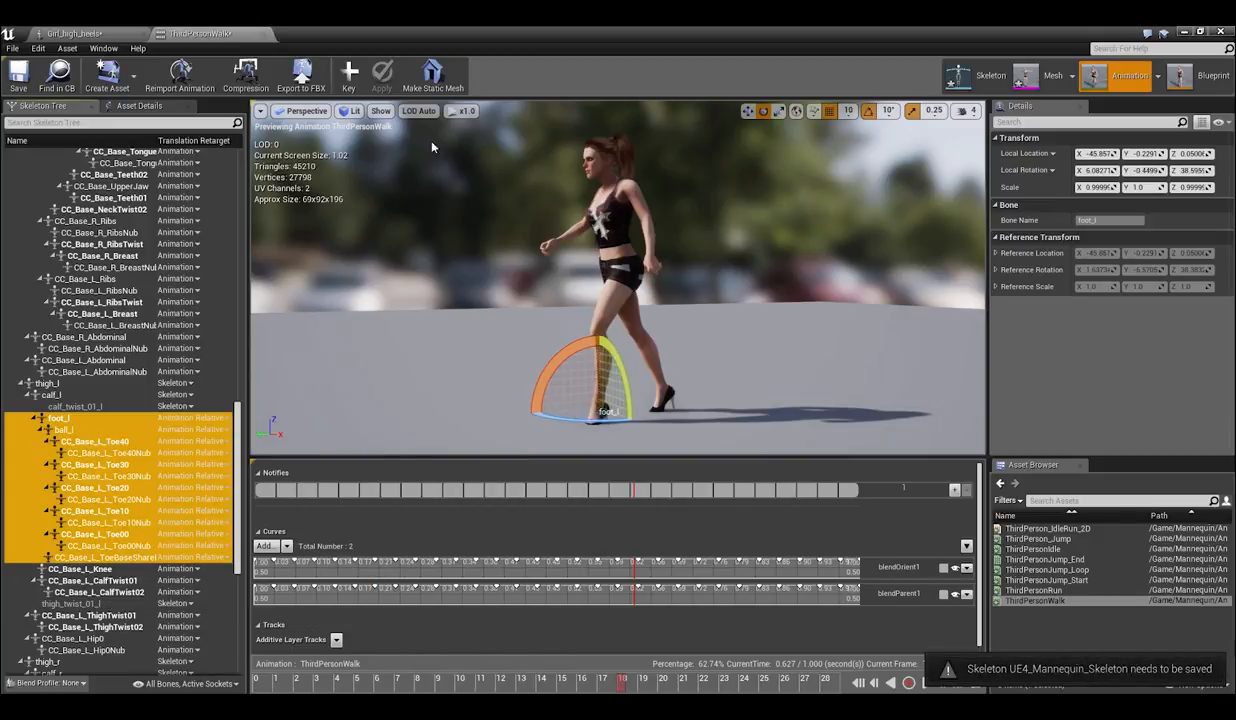
pyautogui.click(380, 112)
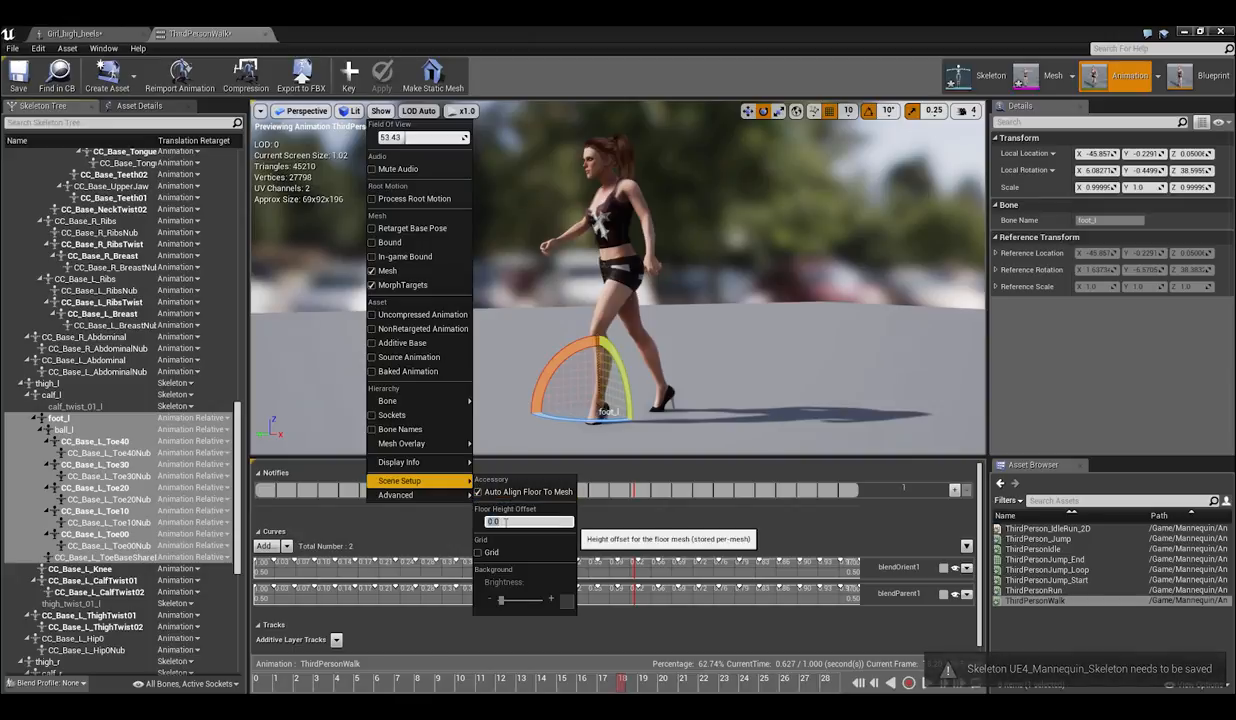
pyautogui.click(552, 84)
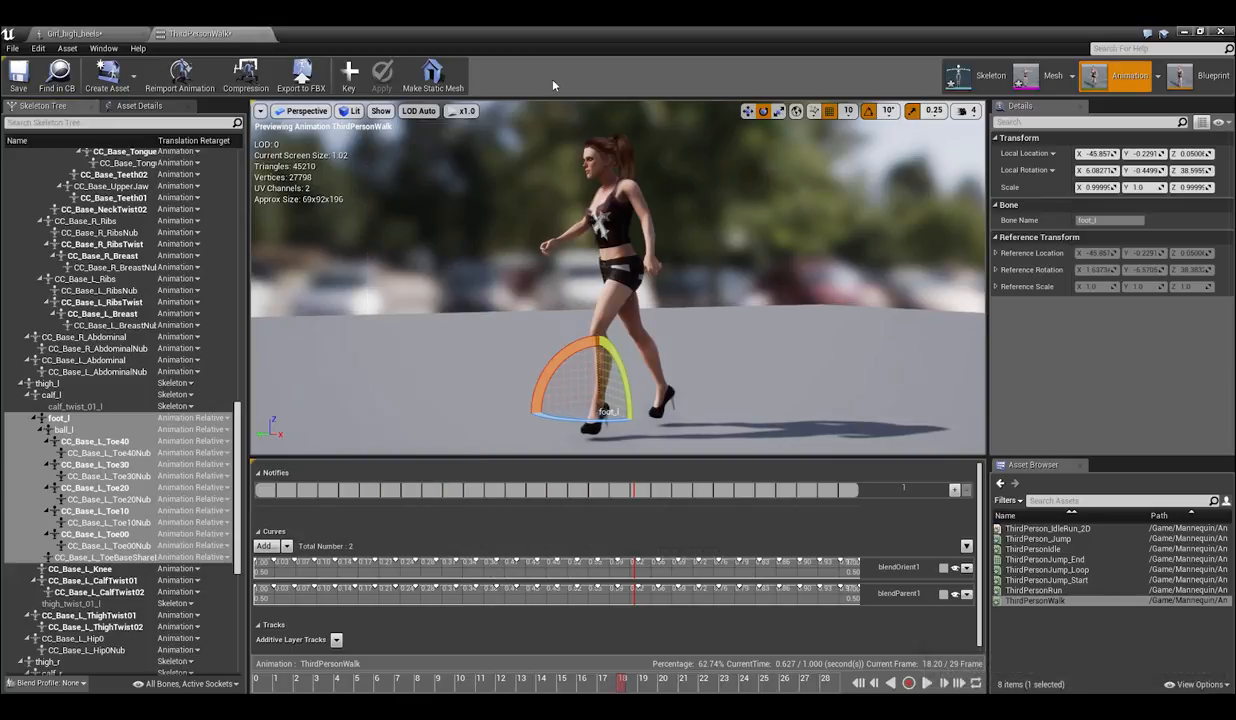